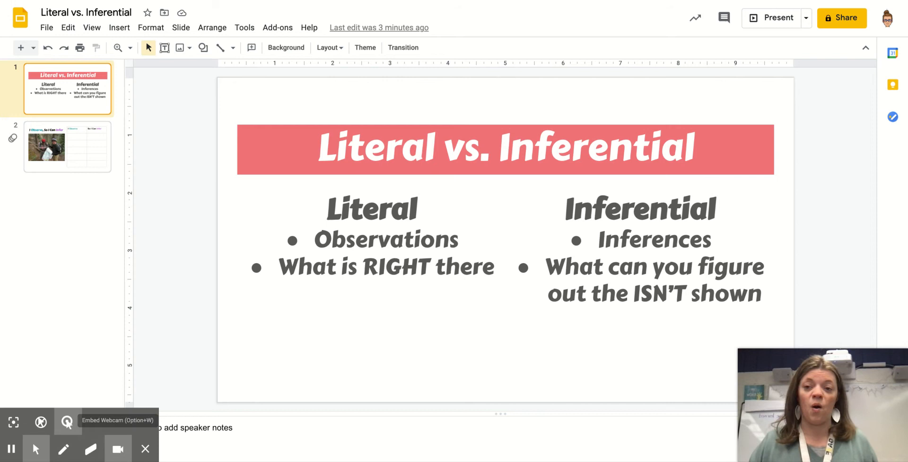
- Switch to the 'I Observe, So I Can Infer' slide with the photo and empty table
click(67, 147)
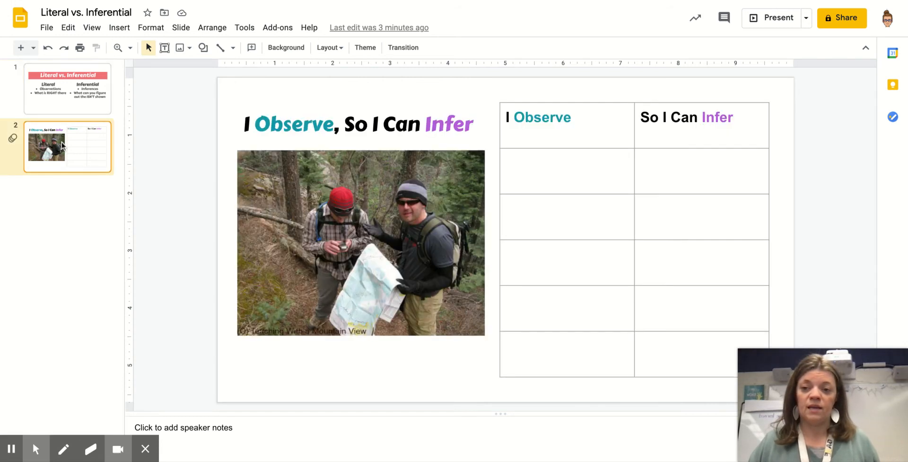
mouse_move(221, 222)
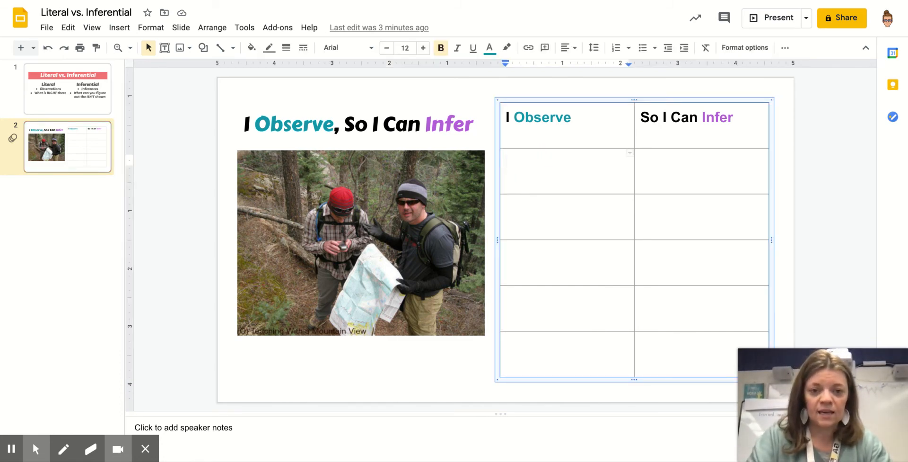
- Enter the first observation: 'I see they are wearing hats and gloves'
text(I see they are wear)
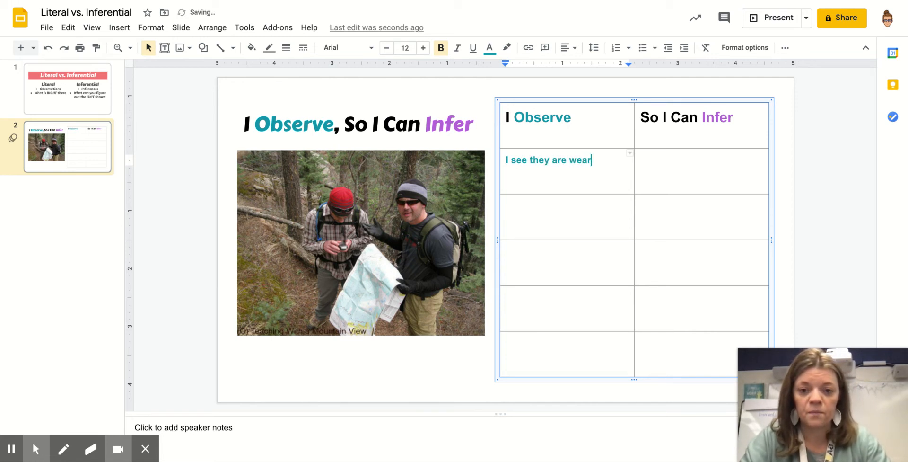
text(ing hats an)
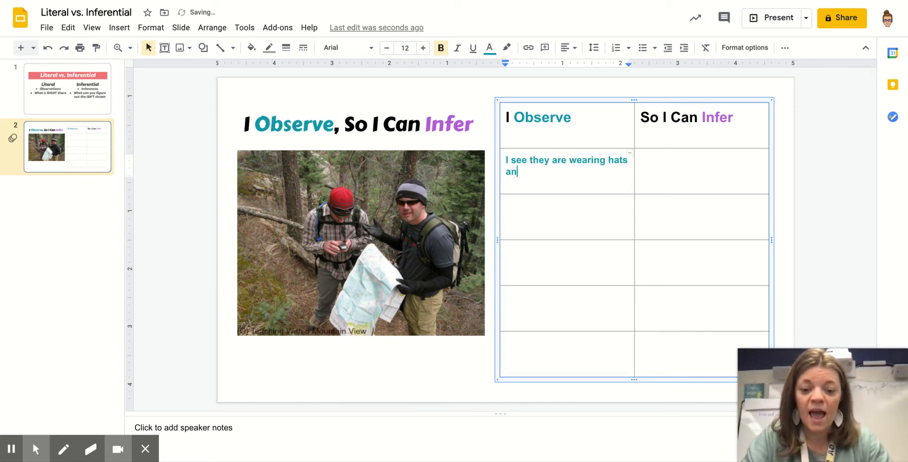
text(d glo)
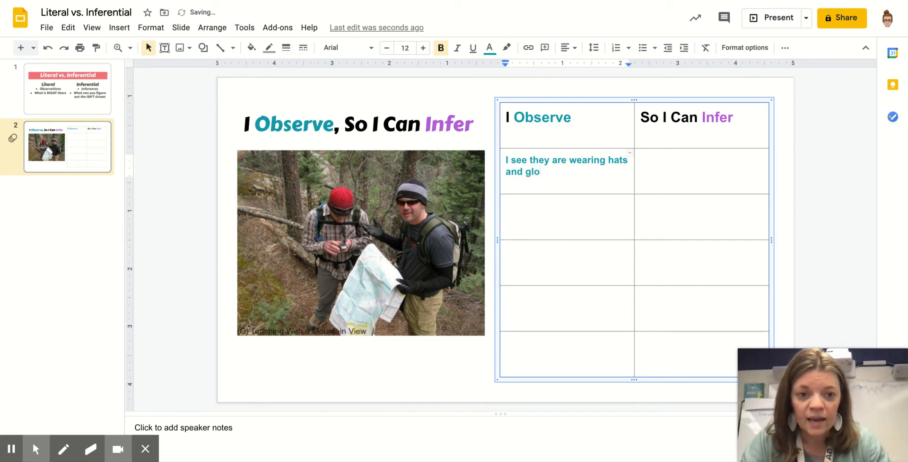
text(ves)
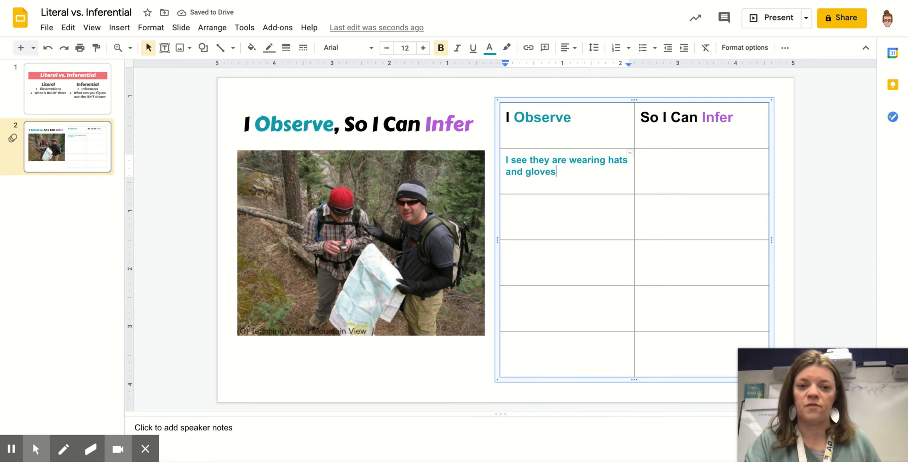
- Enter the first inference in the right cell: 'So I can infer it is cold.'
click(709, 165)
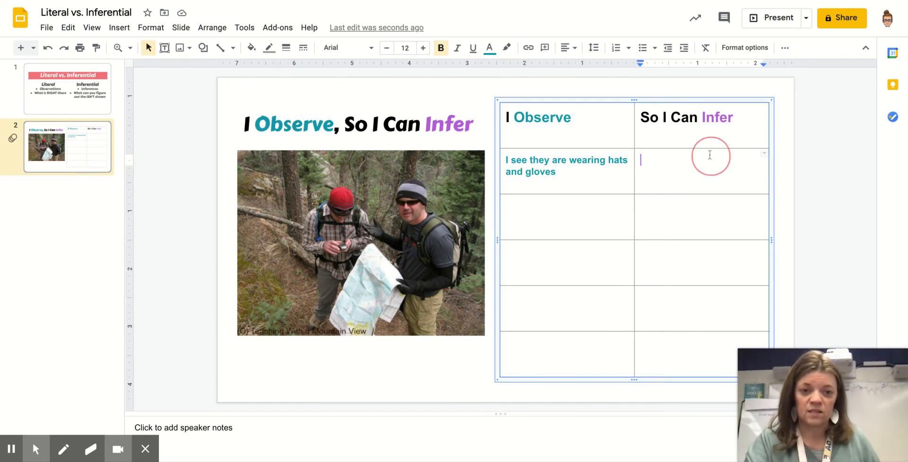
text(So)
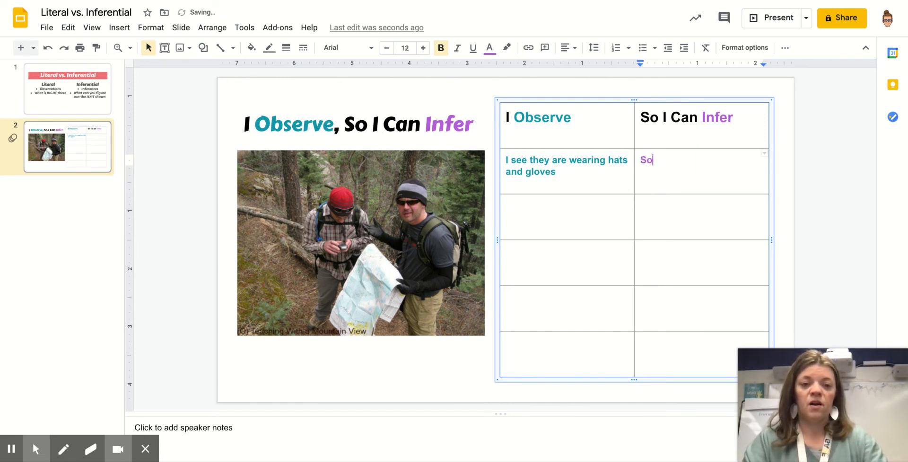
text(I can)
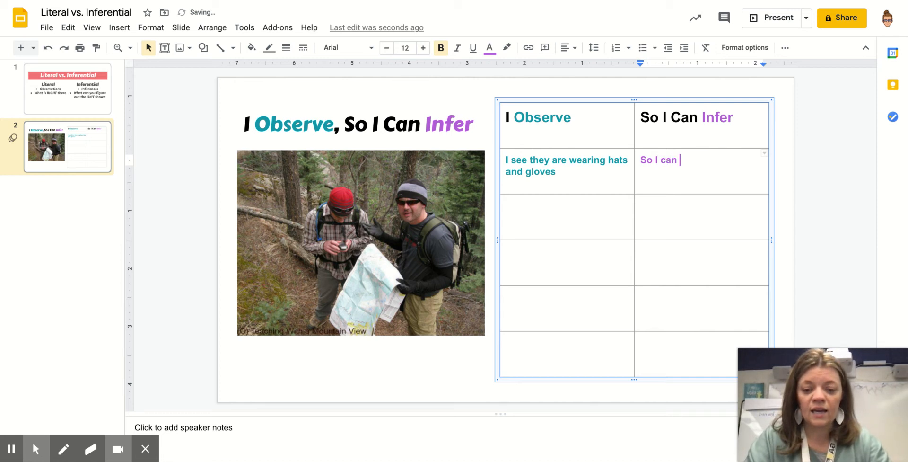
text(infer it i)
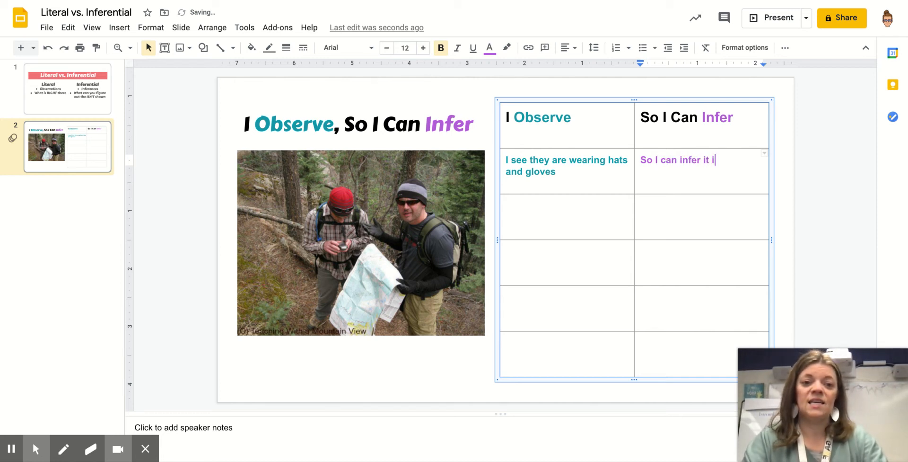
text(s cold.)
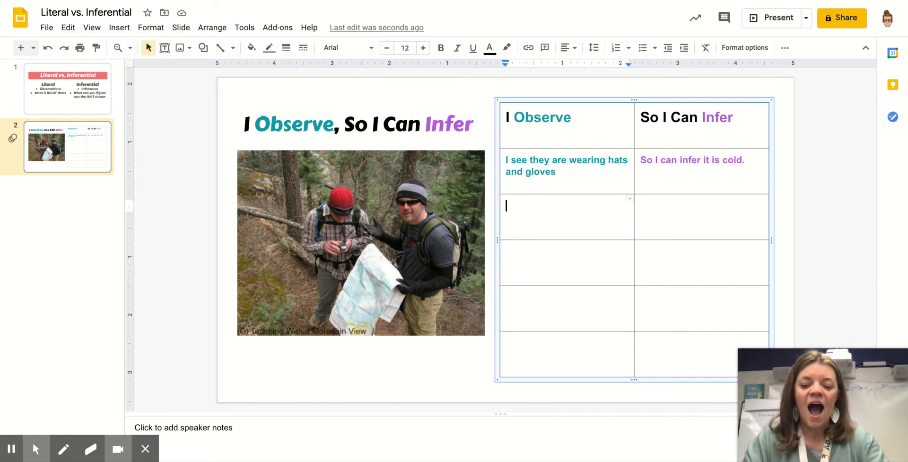
- Enter the second observation 'I see a trail near them', fixing typos along the way
text(I see)
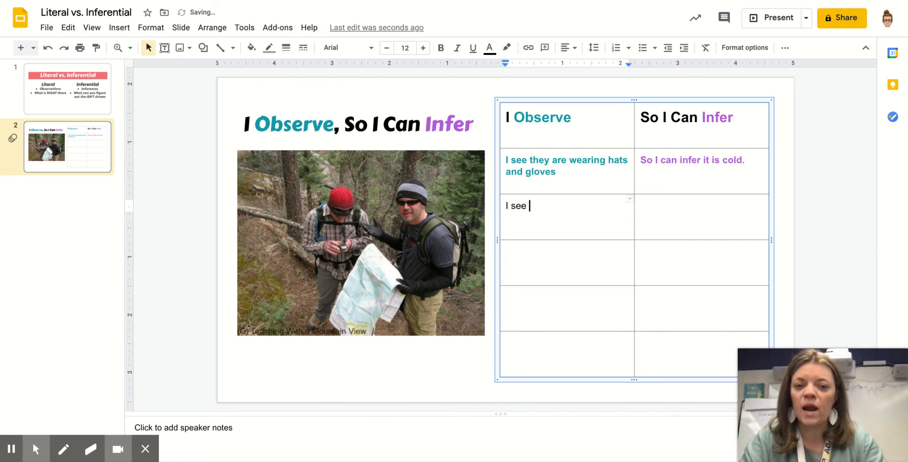
text(a tril in)
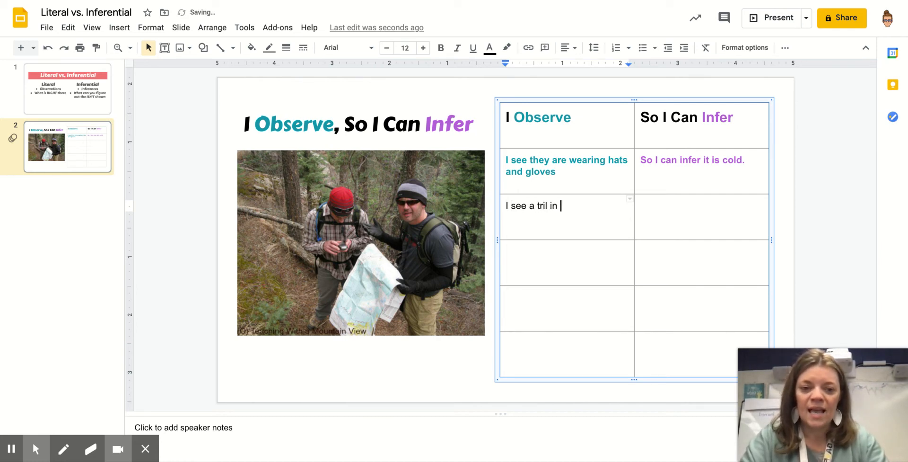
key(Backspace)
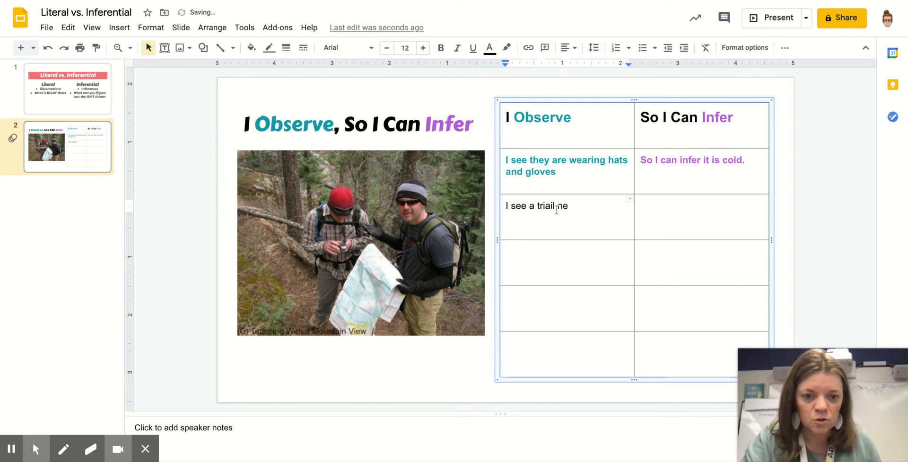
key(Backspace)
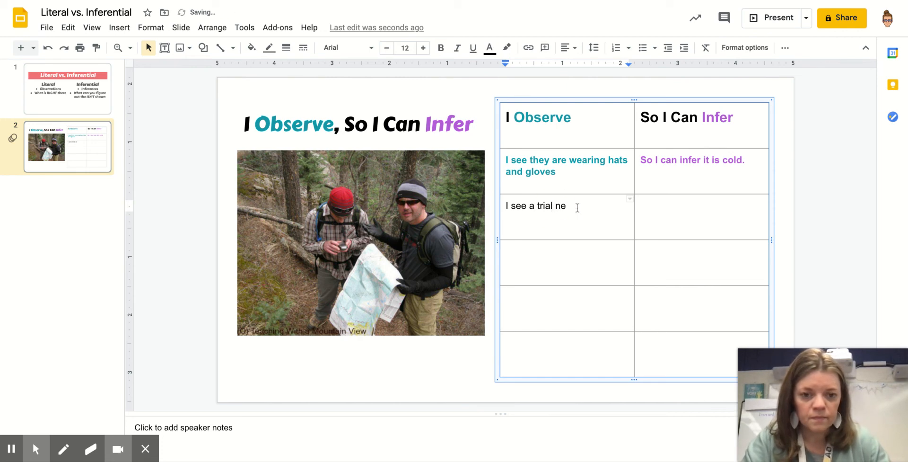
text(ar them)
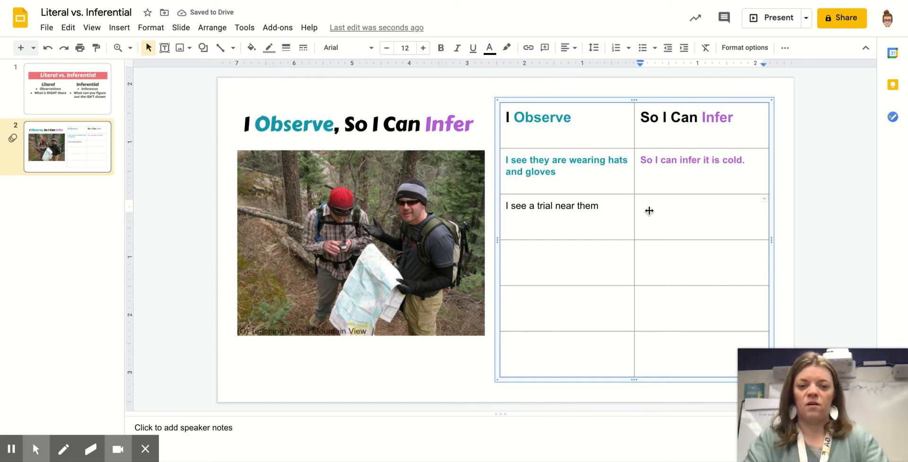
- Enter the second inference: 'So I can infer they are in hiking area.'
text(So I can infer they are in)
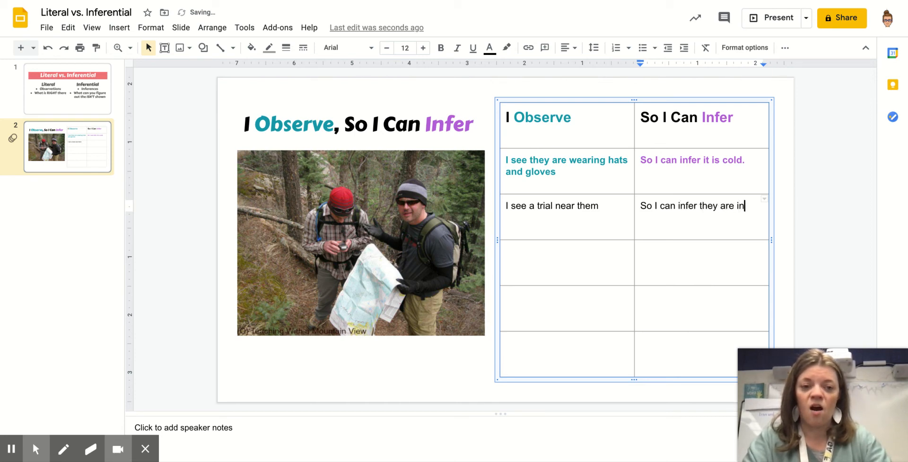
text(hik)
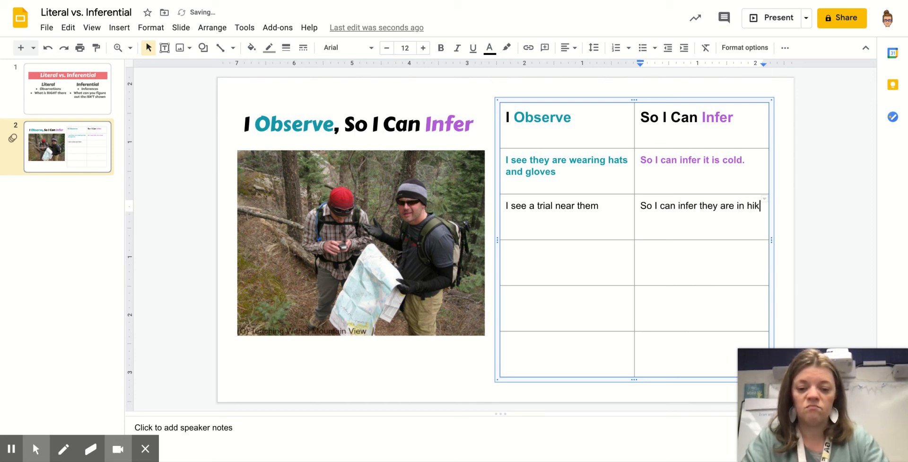
text(ing area.)
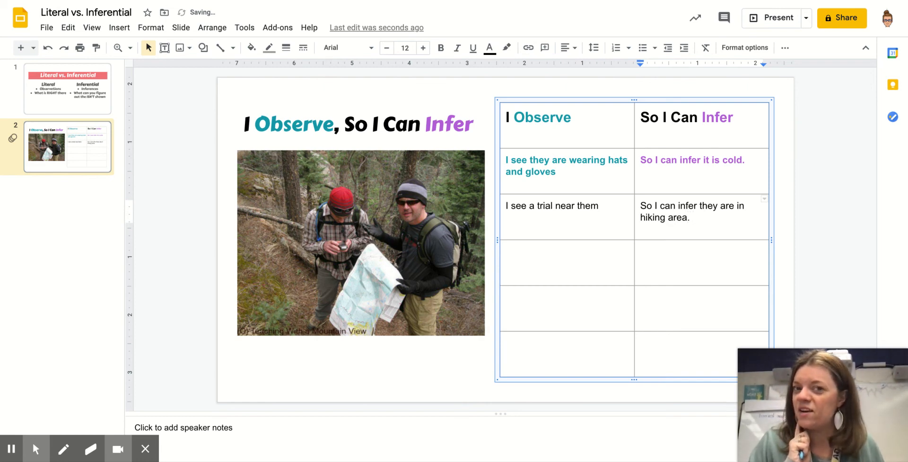
click(690, 217)
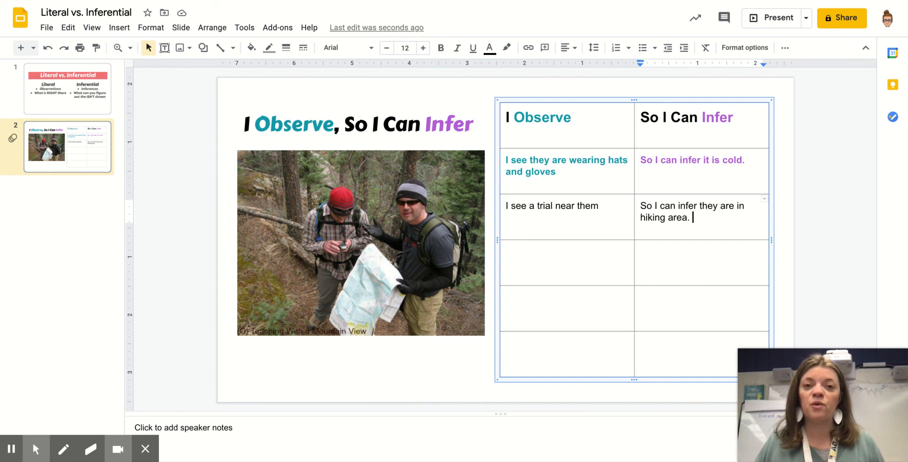
mouse_move(577, 268)
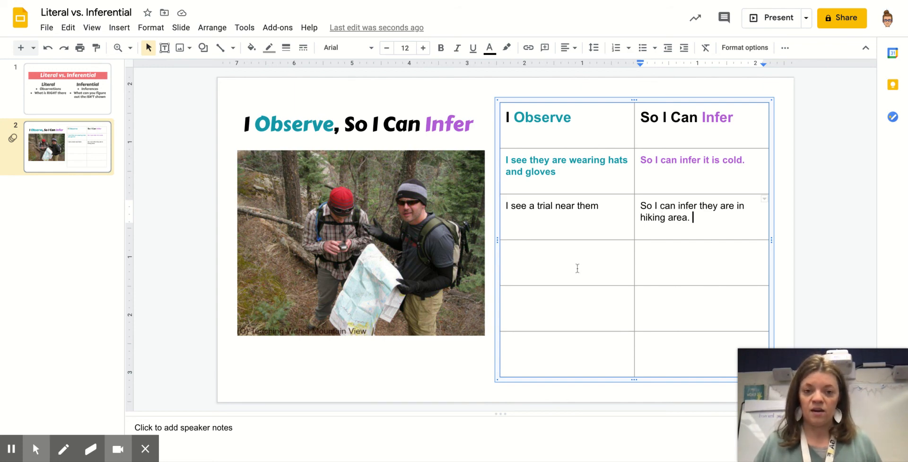
mouse_move(571, 257)
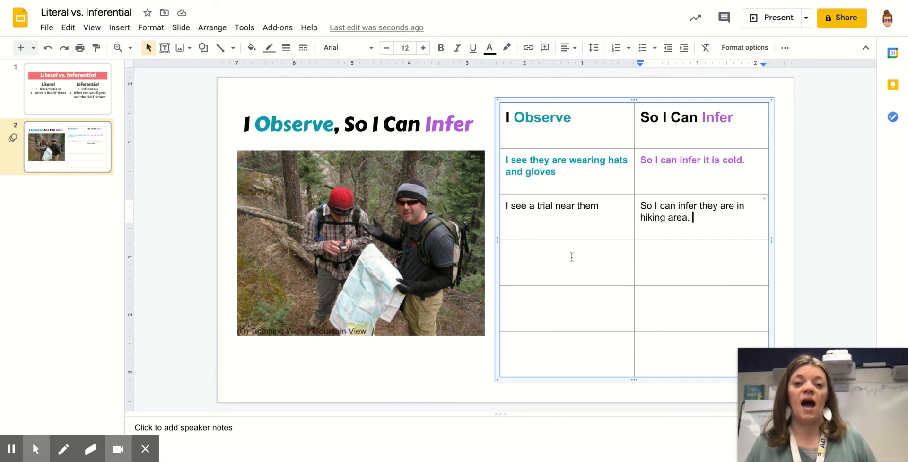
mouse_move(577, 361)
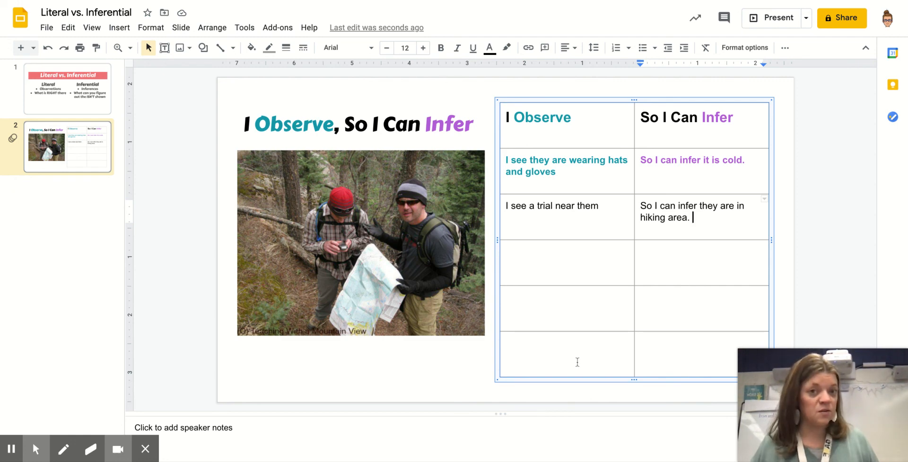